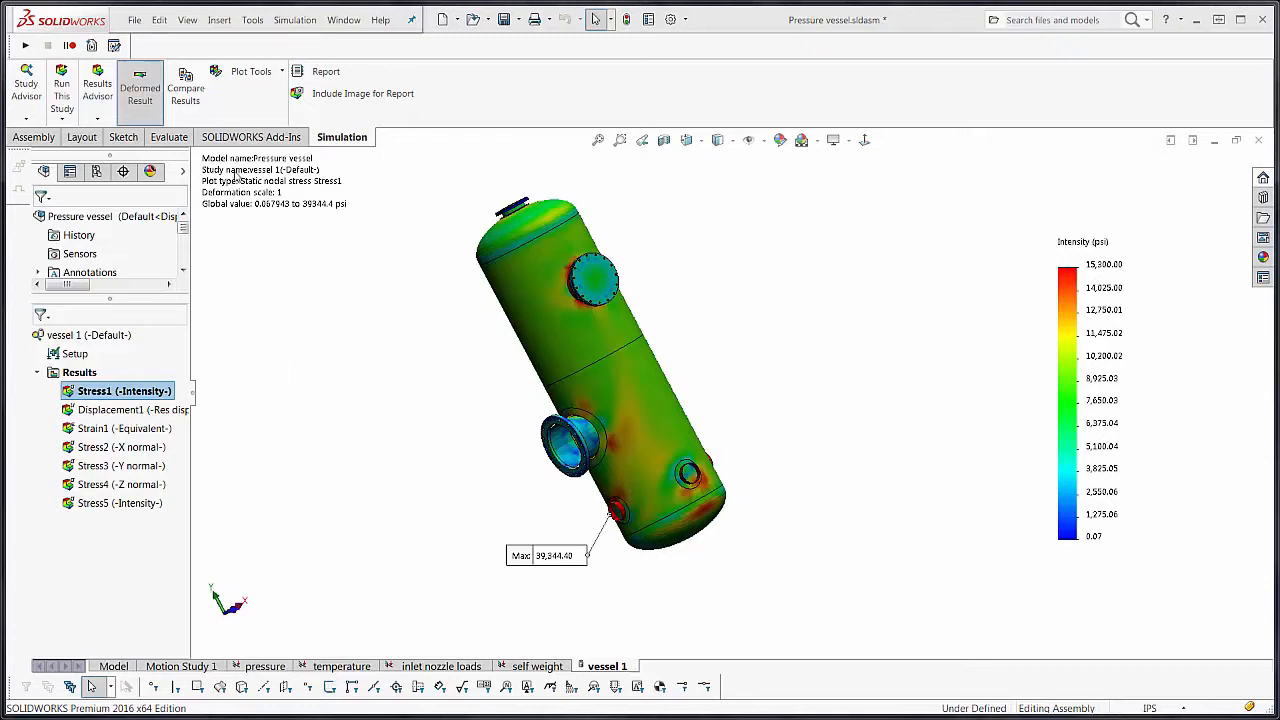
Browse the new study options, looking at the Pressure Vessel Design study type.
{"action": "left_click", "coordinate": [26, 84]}
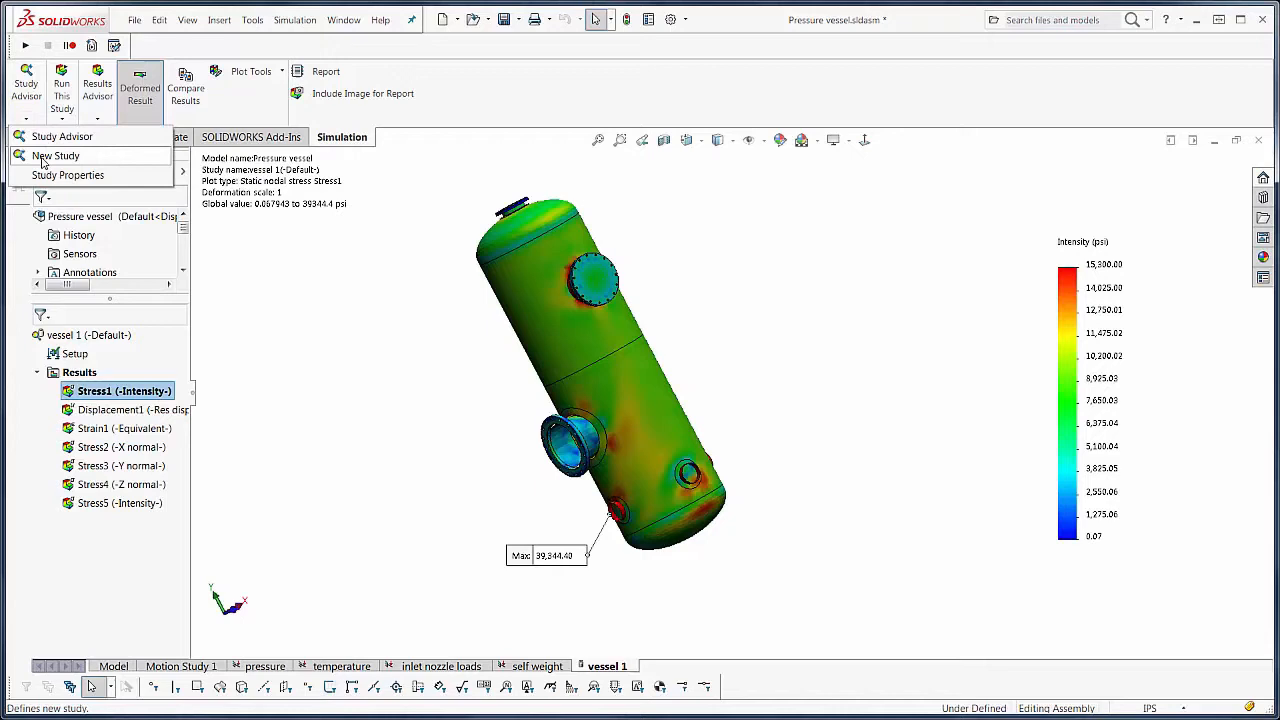
{"action": "left_click", "coordinate": [56, 156]}
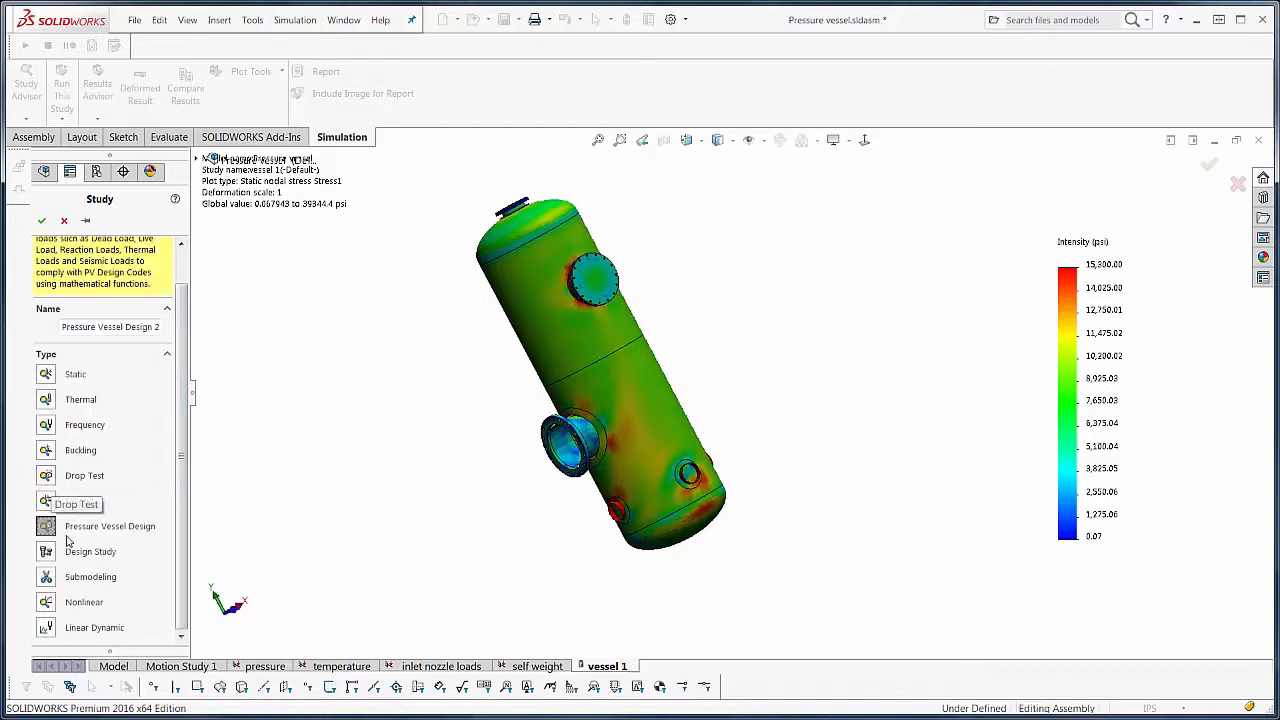
{"action": "left_click", "coordinate": [140, 88]}
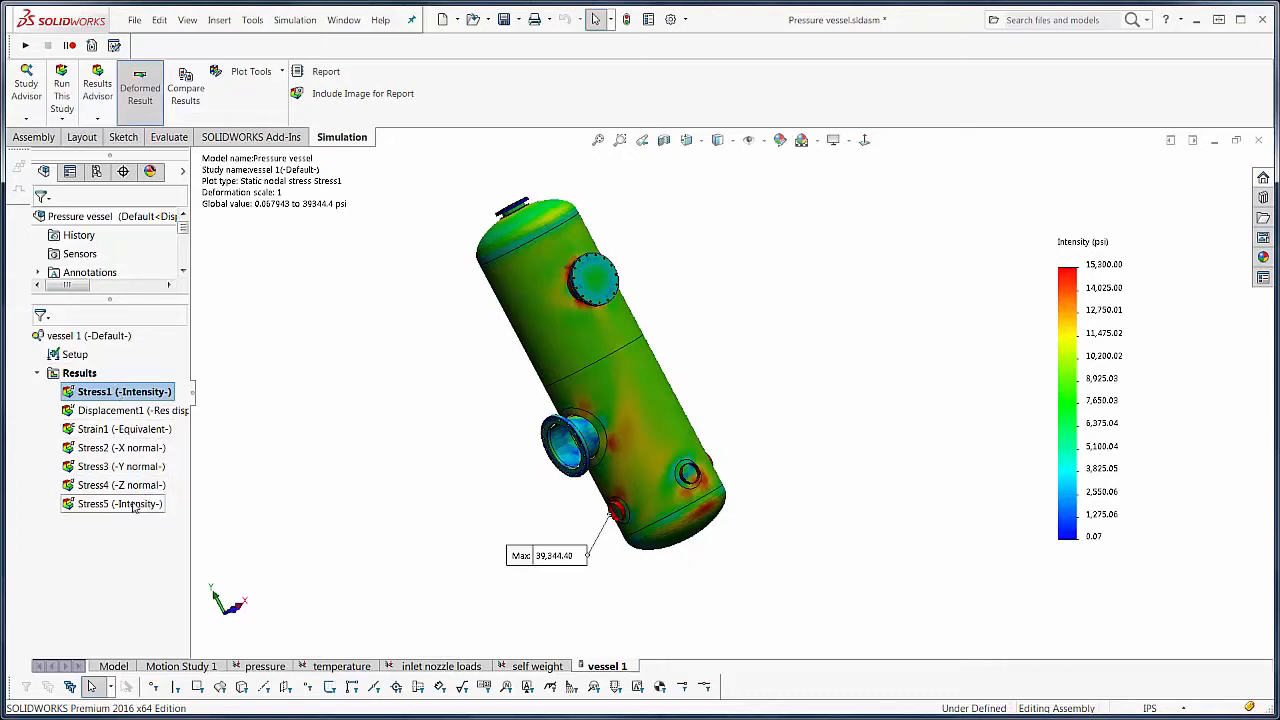
Activate the Stress5 intensity plot (max near 40,377 psi) and bring up its context menu.
{"action": "left_click", "coordinate": [118, 504]}
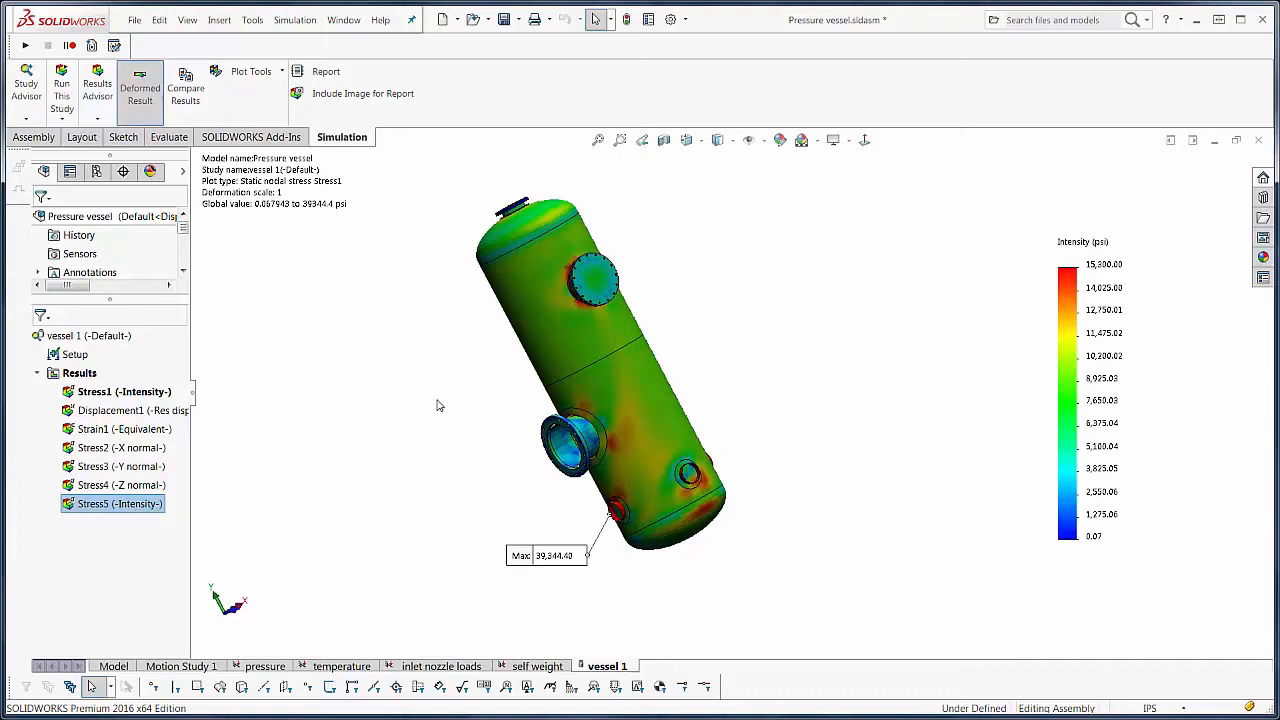
{"action": "mouse_move", "coordinate": [550, 336]}
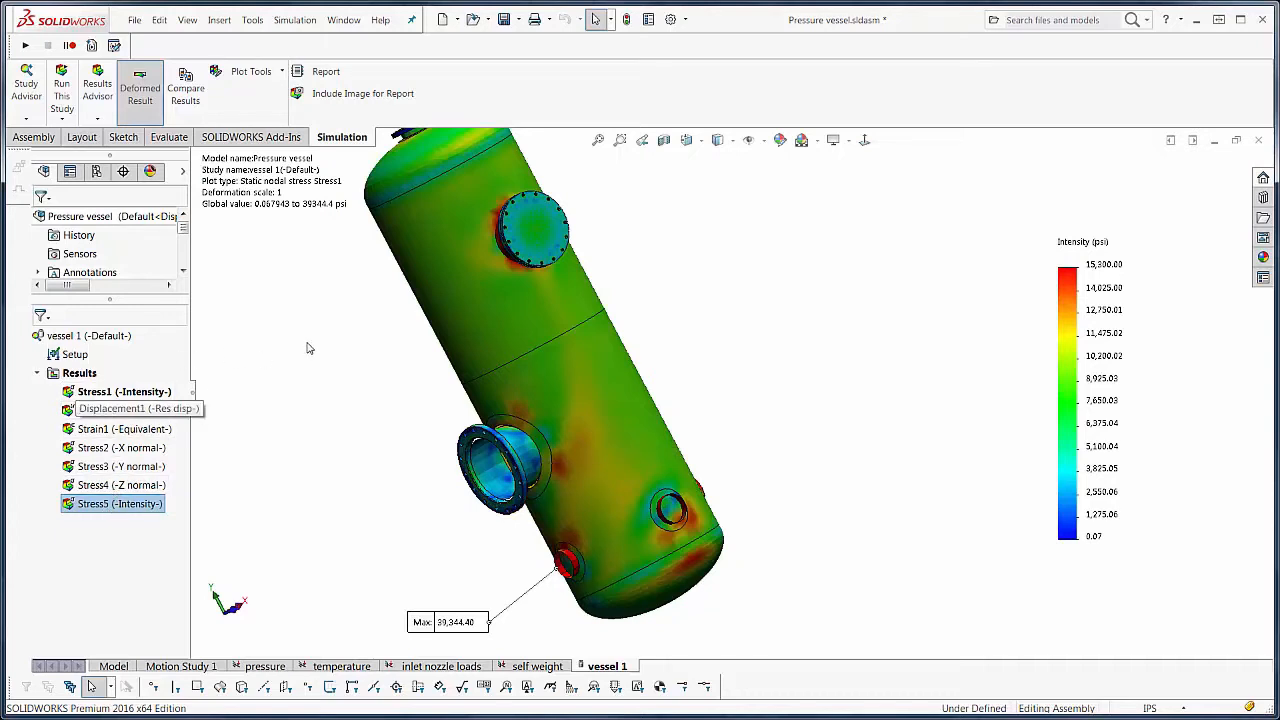
{"action": "right_click", "coordinate": [124, 390]}
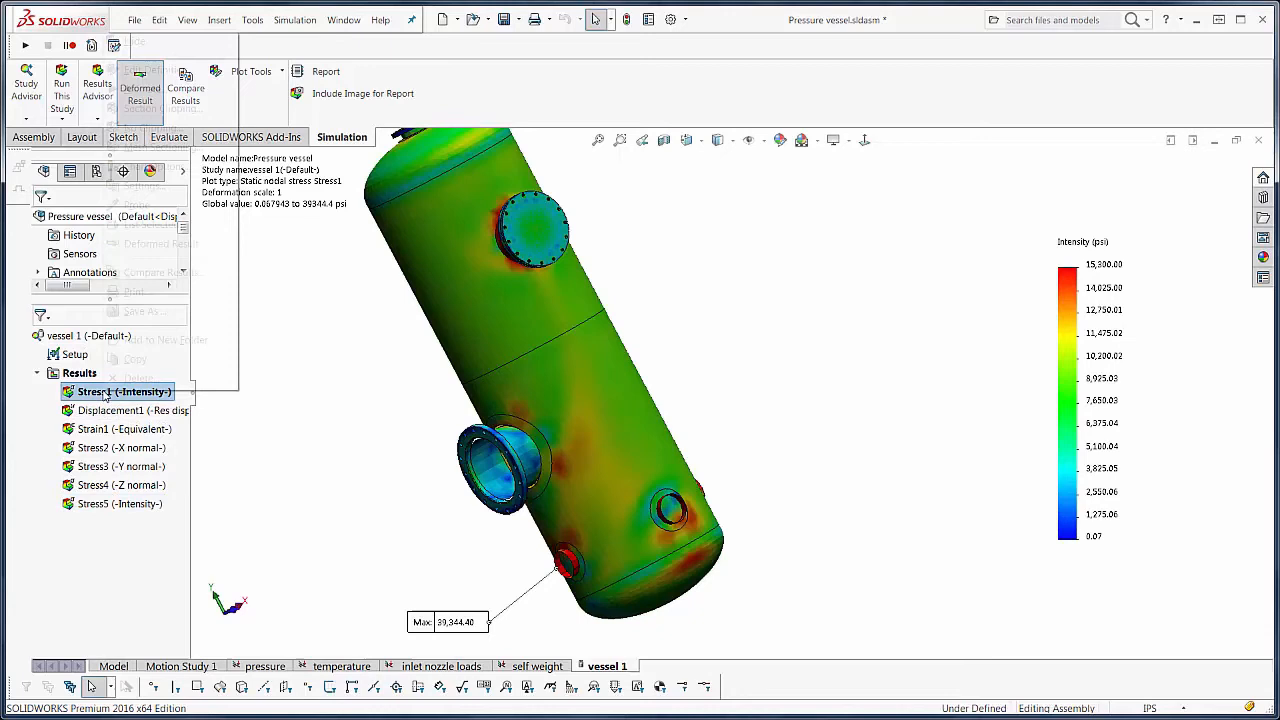
{"action": "right_click", "coordinate": [120, 390]}
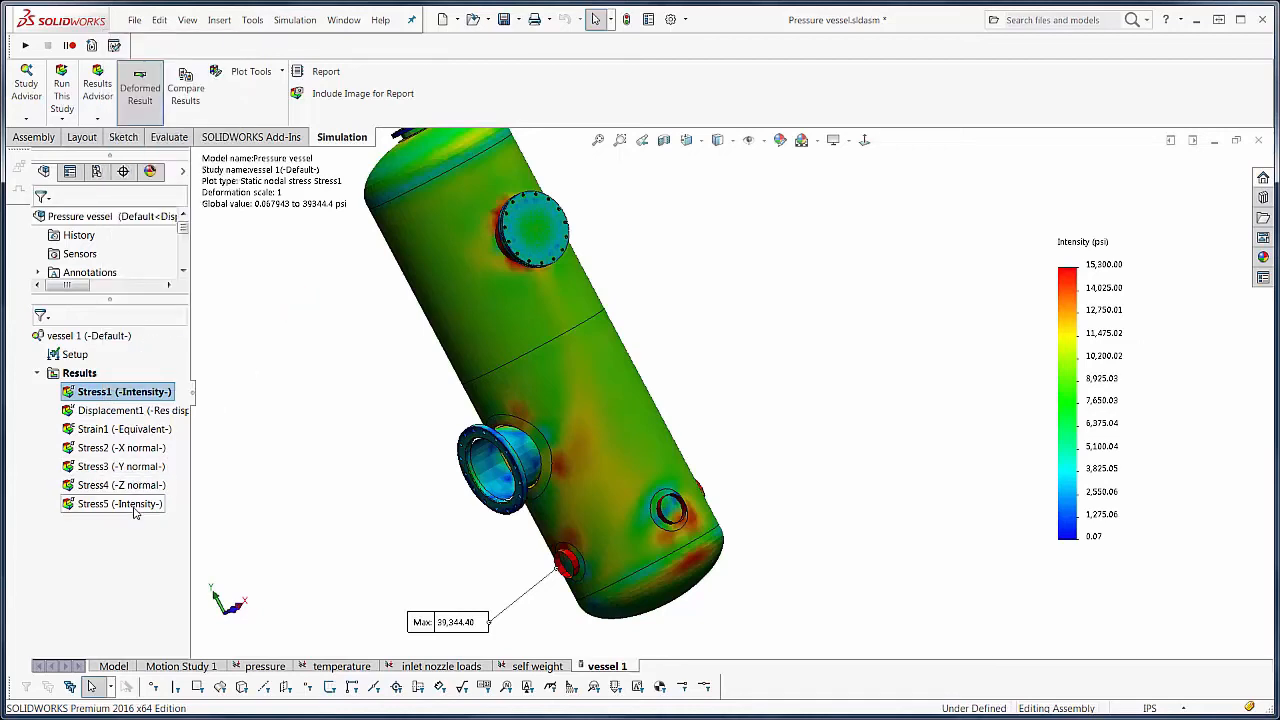
{"action": "left_click", "coordinate": [116, 504]}
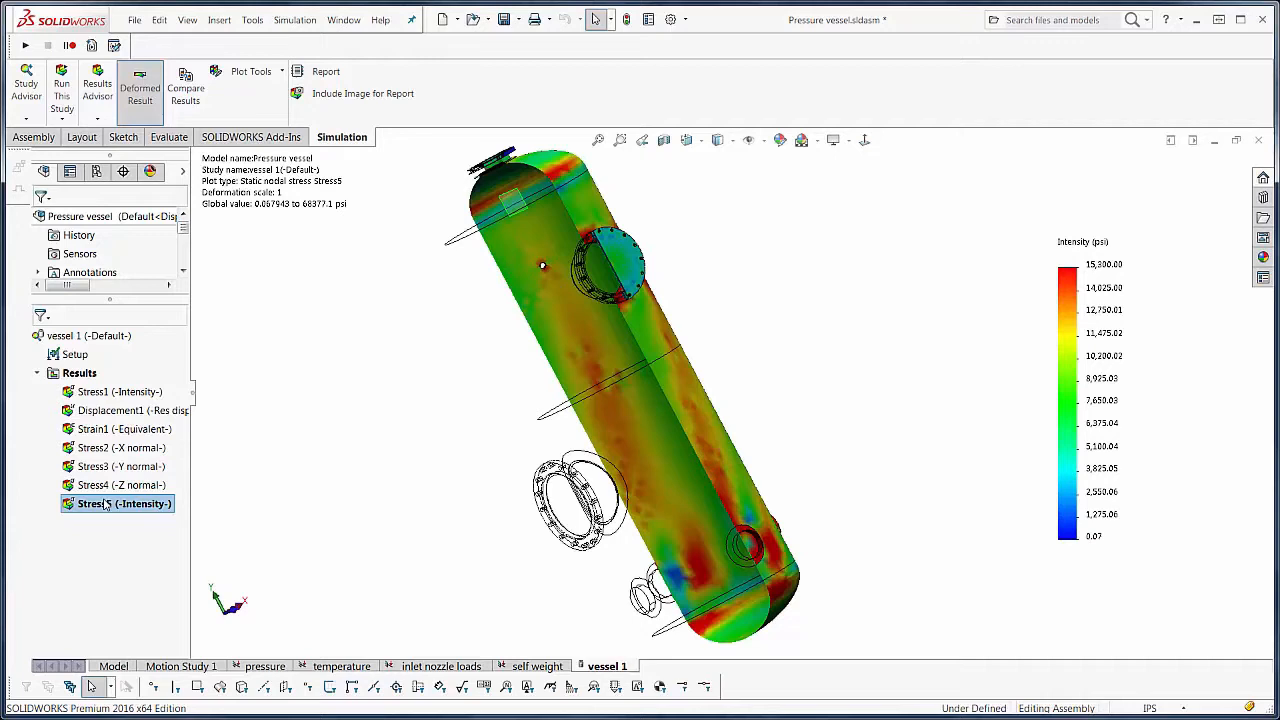
{"action": "right_click", "coordinate": [118, 504]}
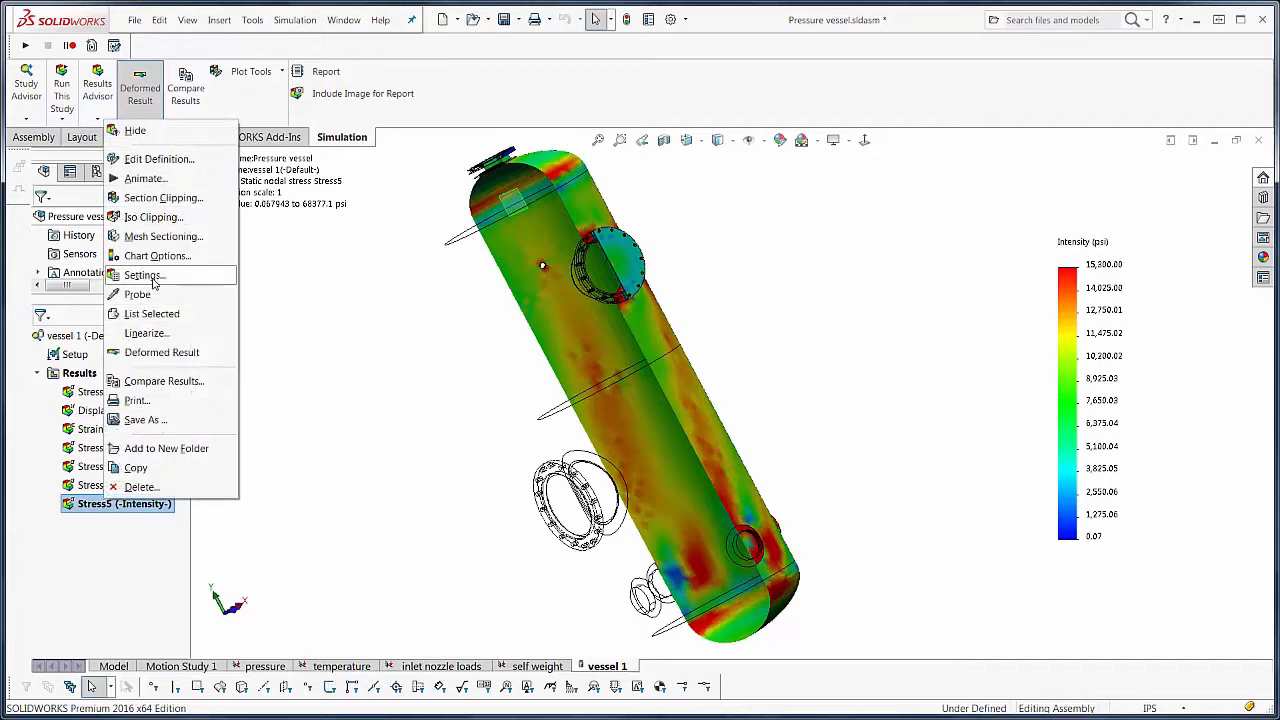
{"action": "mouse_move", "coordinate": [144, 332]}
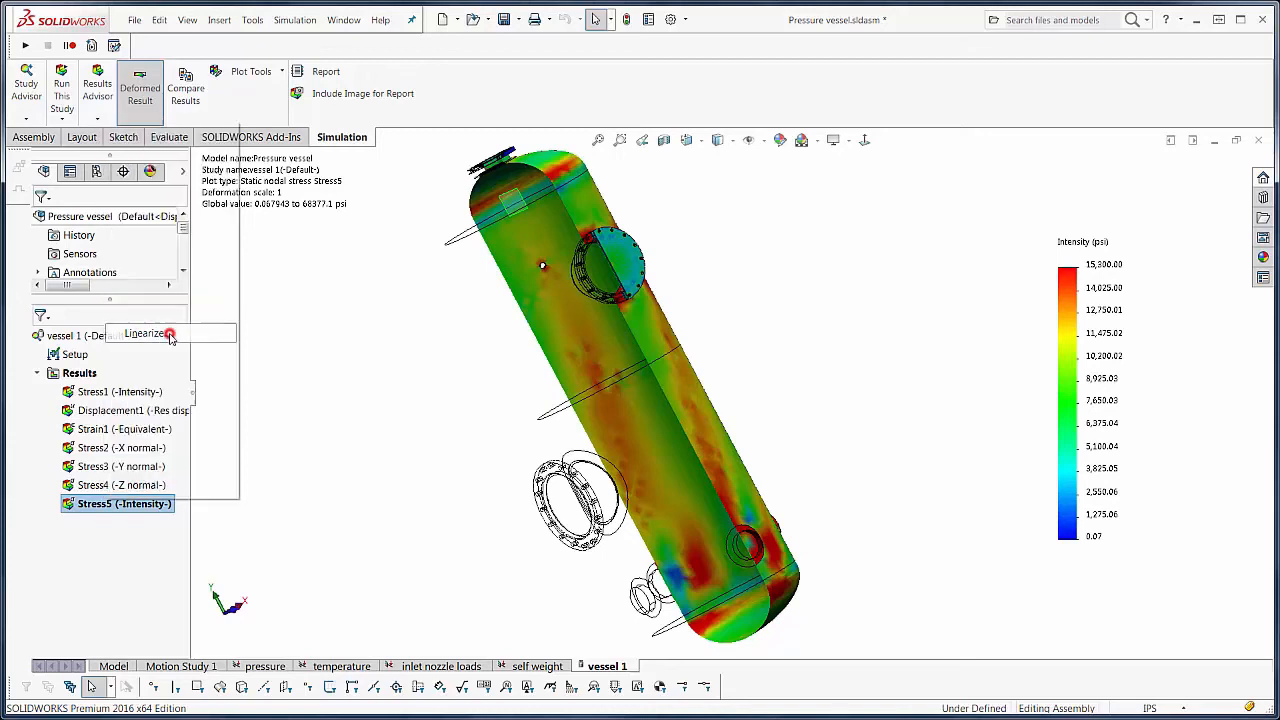
Start Linearize on Stress5 across the flange section between two points, sampled at 40 points.
{"action": "left_click", "coordinate": [146, 332]}
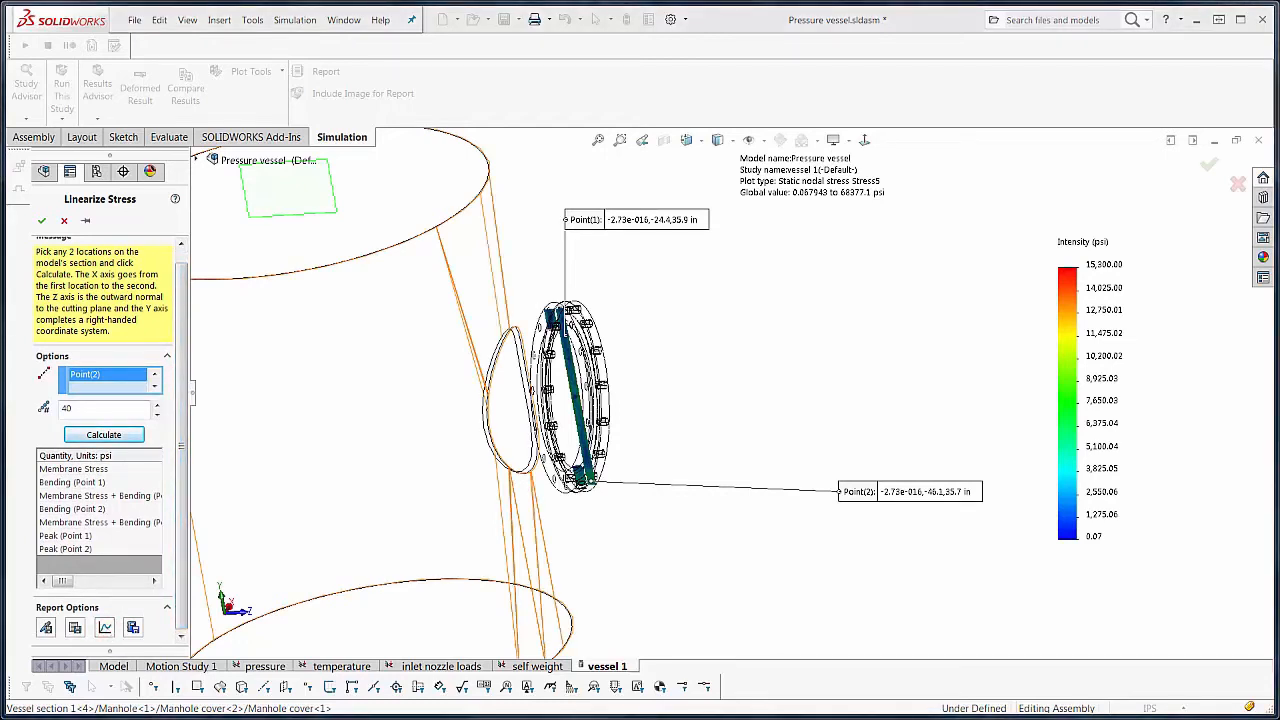
Calculate the linearization and show the Stress Results graph full-screen with total, membrane and bending curves.
{"action": "left_click", "coordinate": [104, 434]}
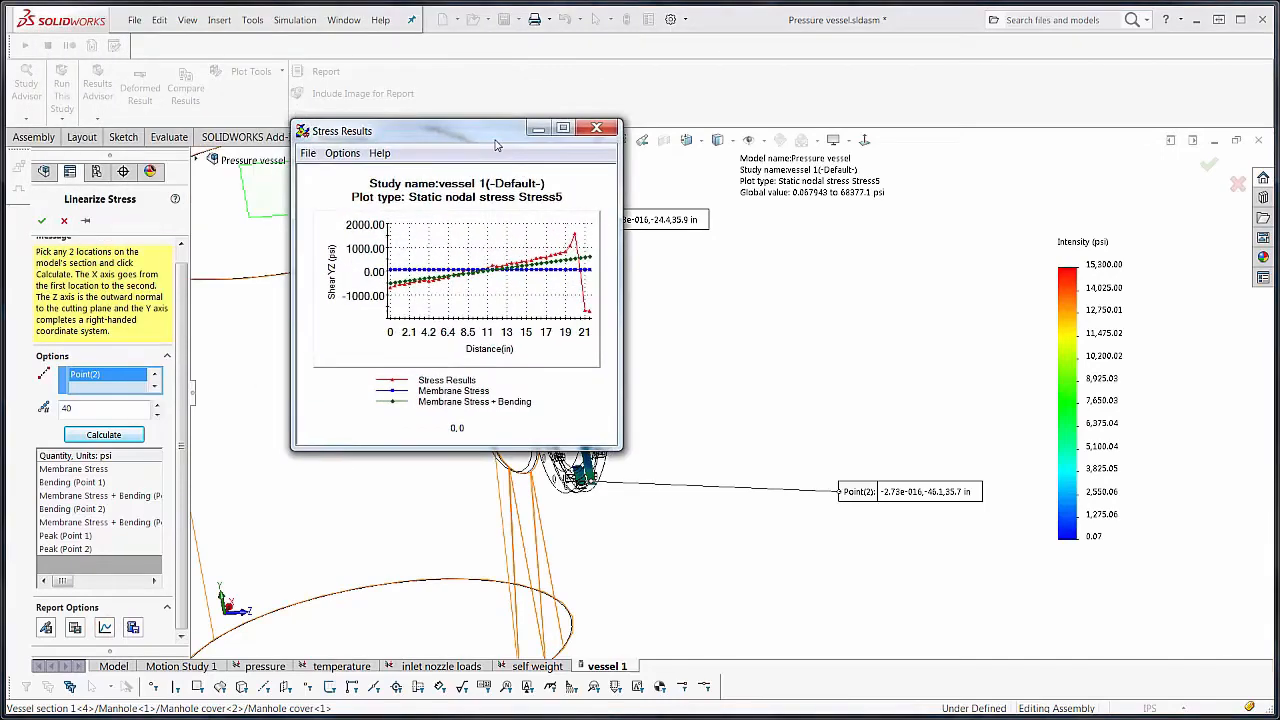
{"action": "left_click", "coordinate": [562, 128]}
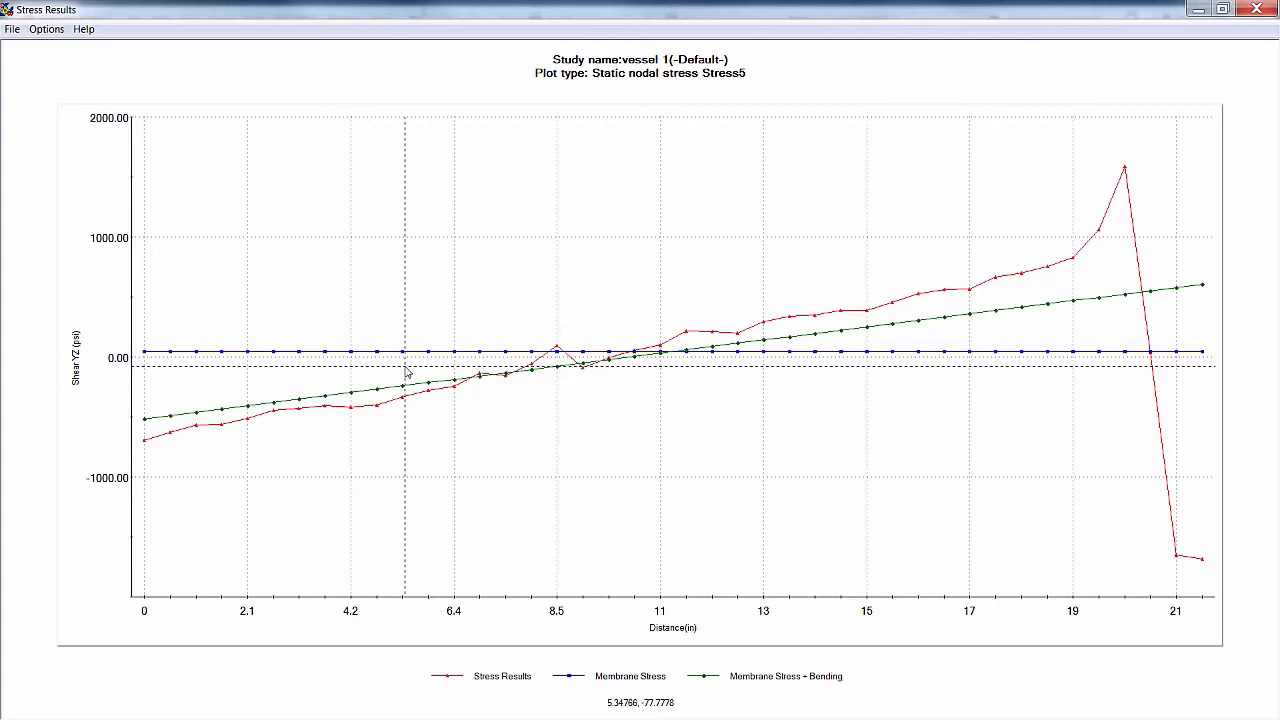
{"action": "mouse_move", "coordinate": [798, 656]}
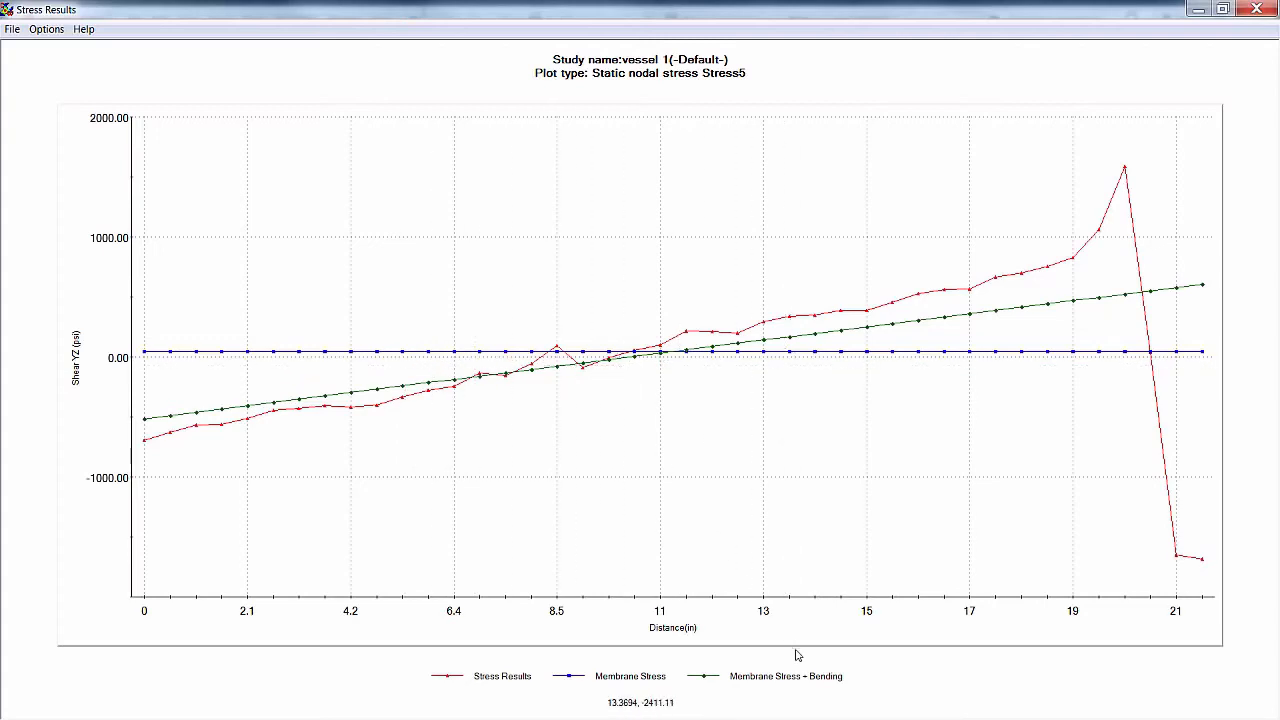
{"action": "mouse_move", "coordinate": [816, 684]}
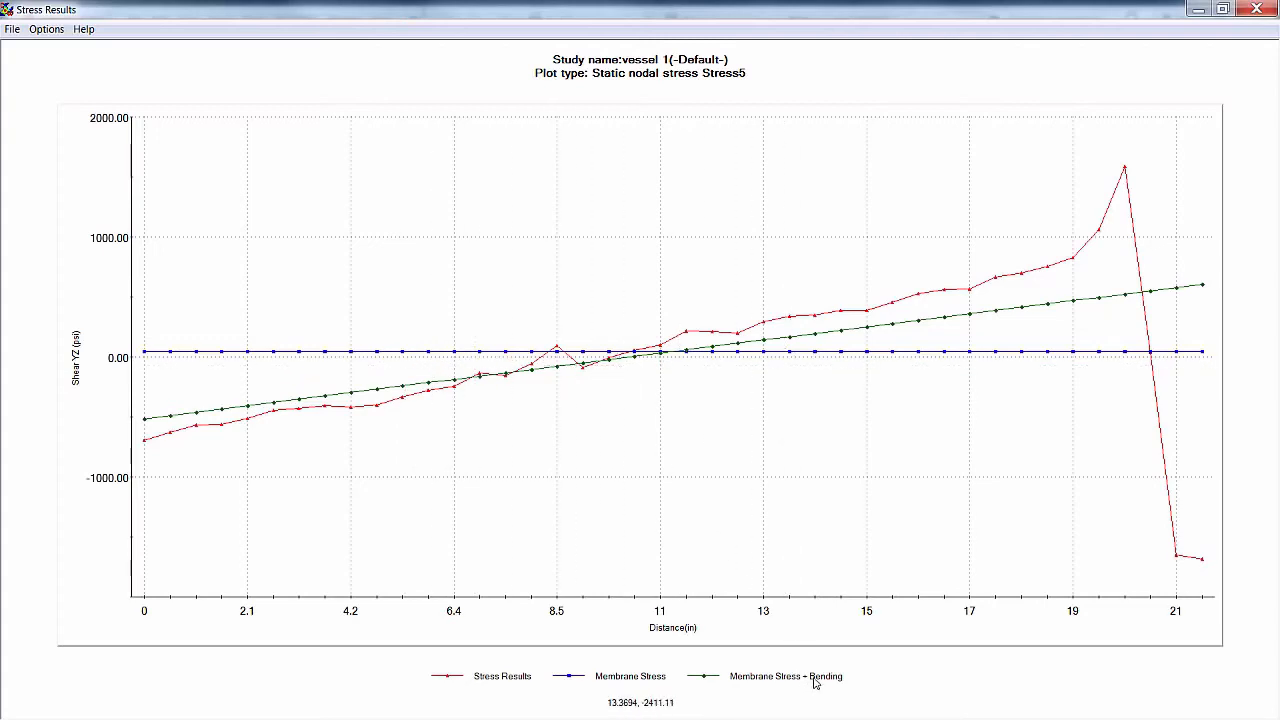